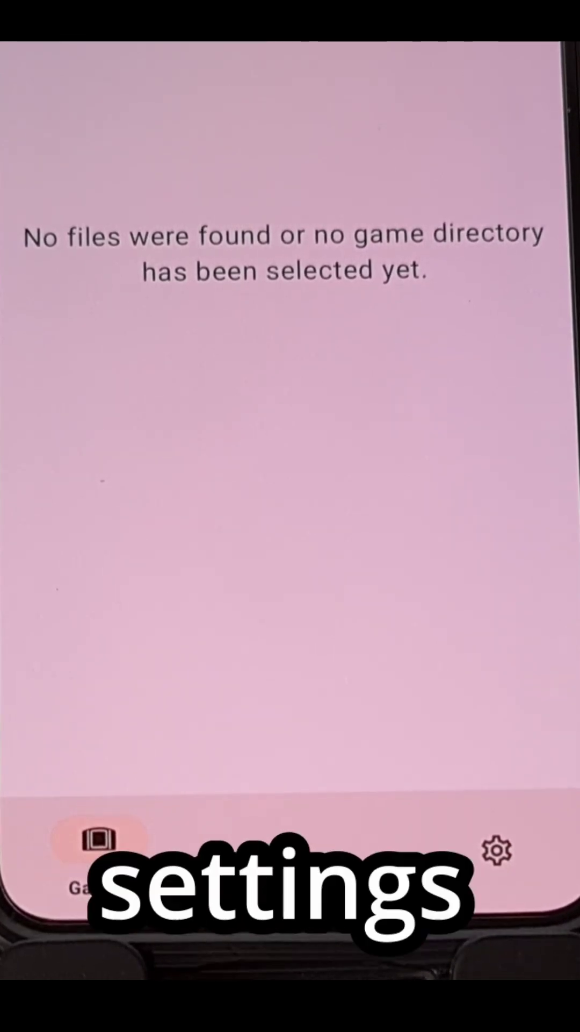
- Open Citron's settings with the gear in the bottom navigation bar
click(497, 851)
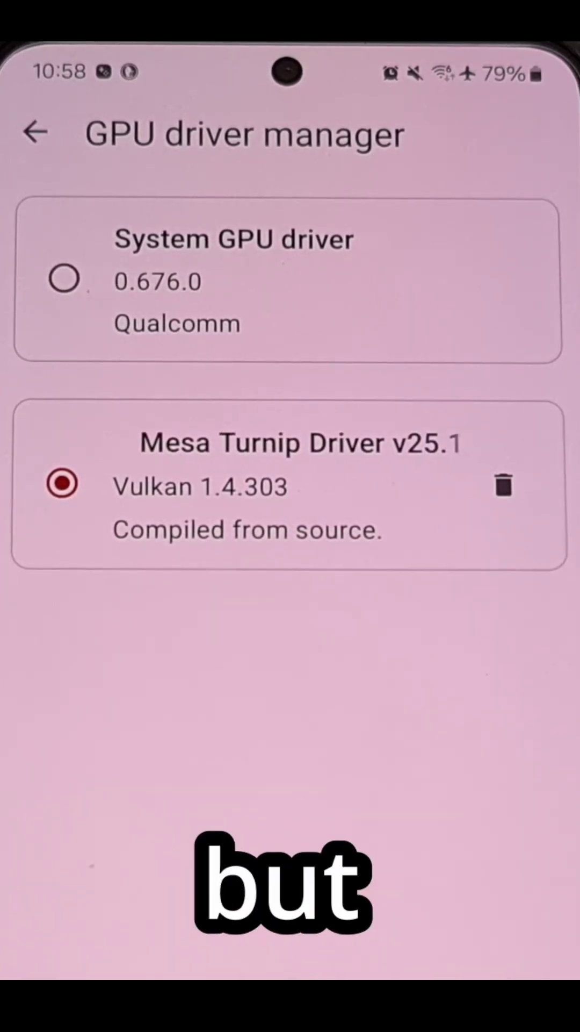
- Switch the active driver to the Qualcomm system driver, then back to Mesa Turnip v25.1.0
click(65, 279)
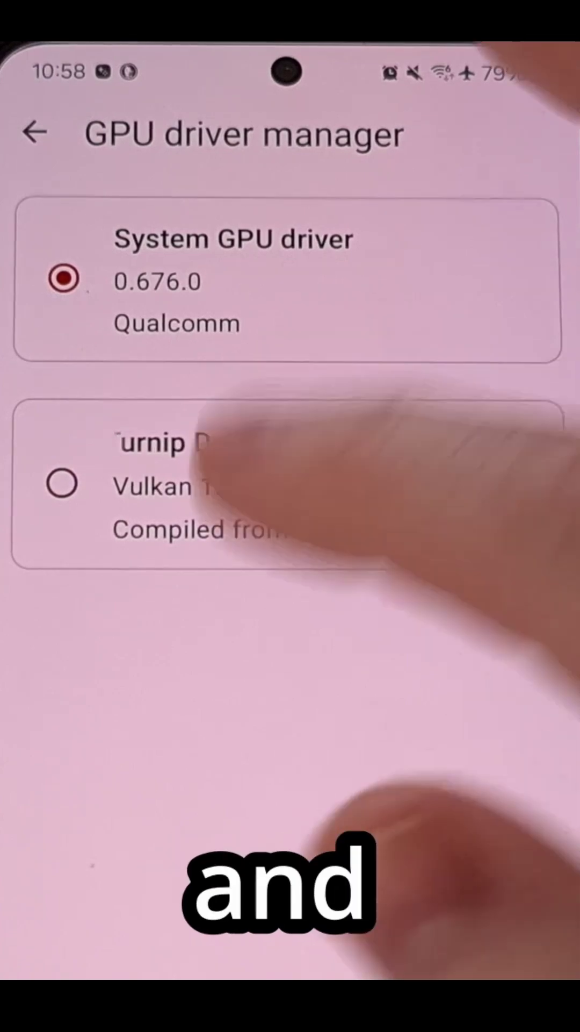
click(63, 484)
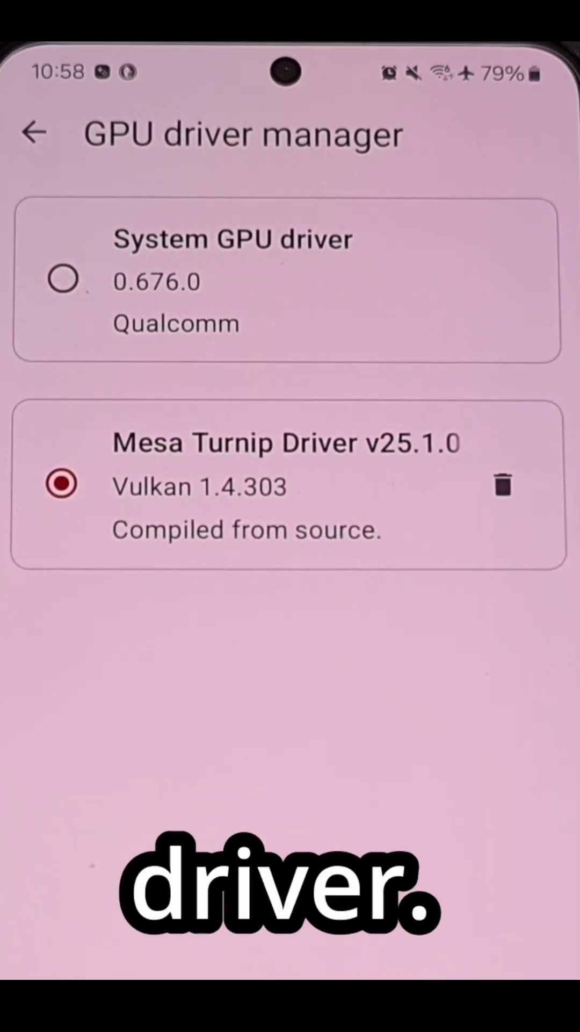